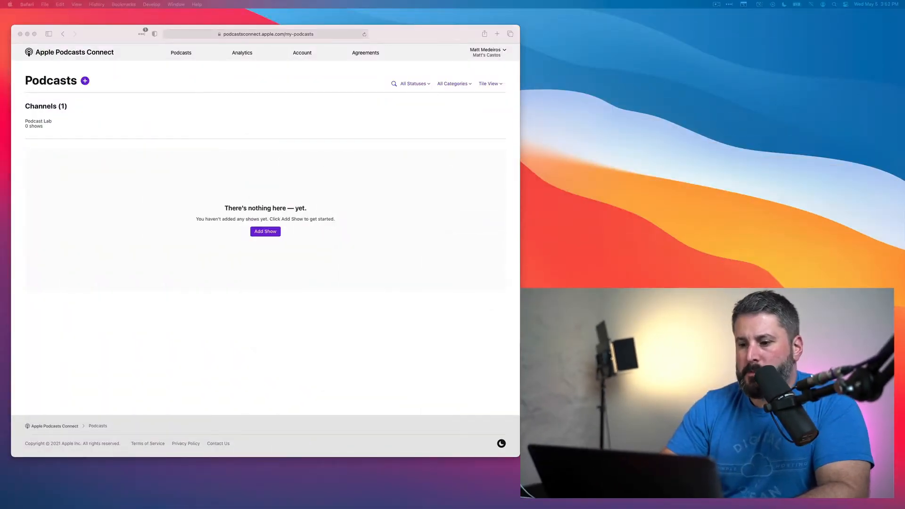
{"action": "left_click", "coordinate": [265, 232]}
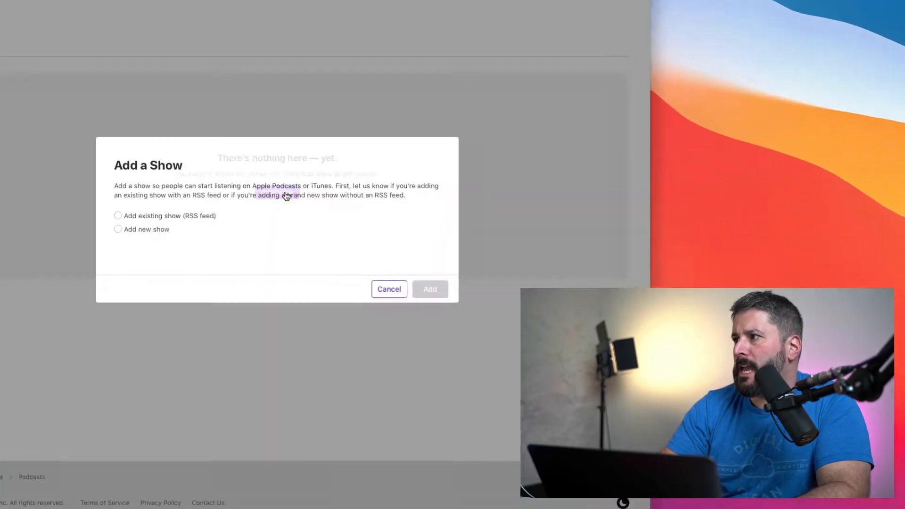
{"action": "left_click", "coordinate": [117, 215]}
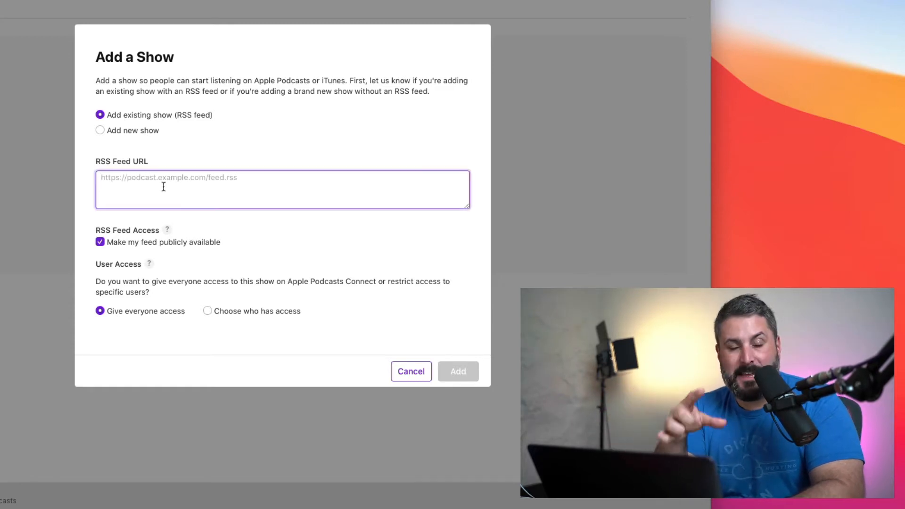
{"action": "type", "text": "https://podcast-lab-by-castos.castos.com/feed"}
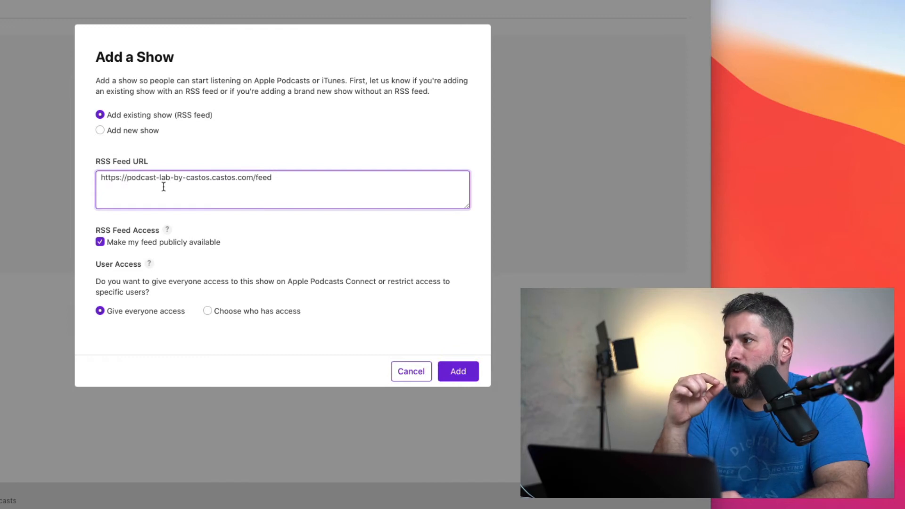
{"action": "mouse_move", "coordinate": [121, 245]}
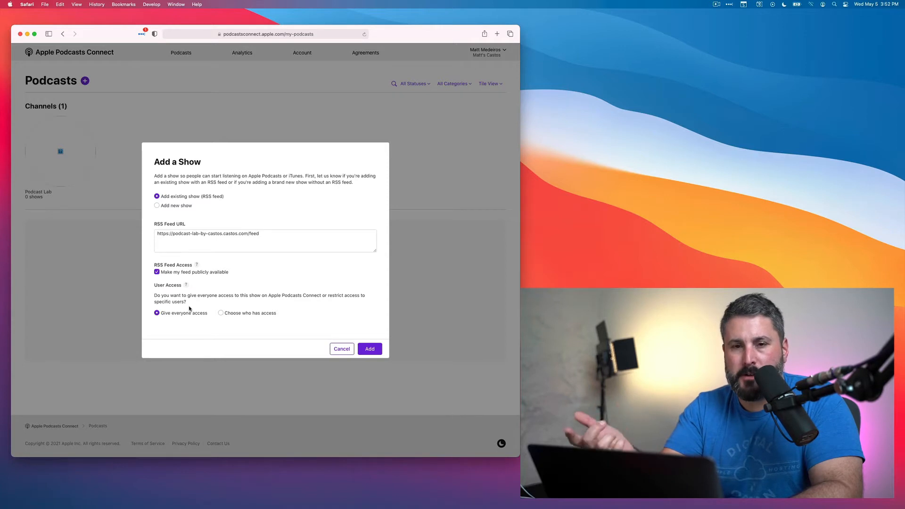
{"action": "mouse_move", "coordinate": [277, 270]}
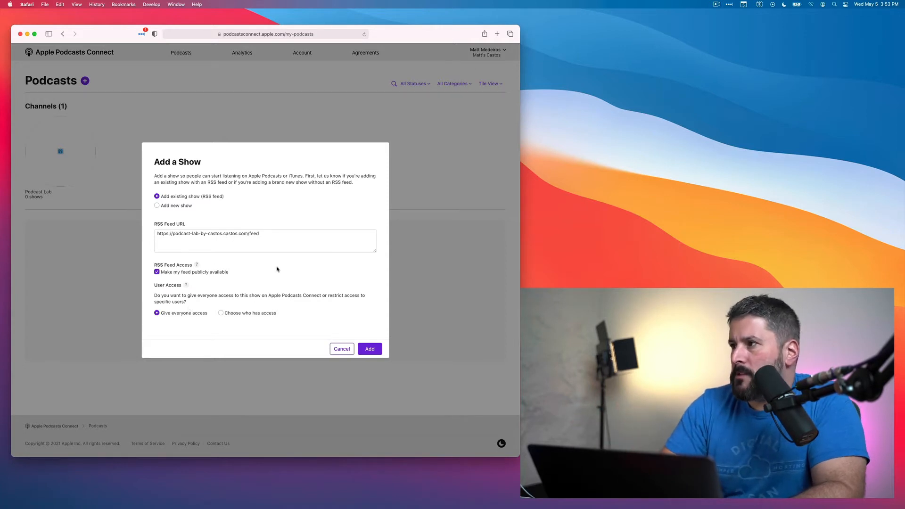
Submit the Castos feed so Podcast Lab by Castos appears as a draft show
{"action": "left_click", "coordinate": [264, 240]}
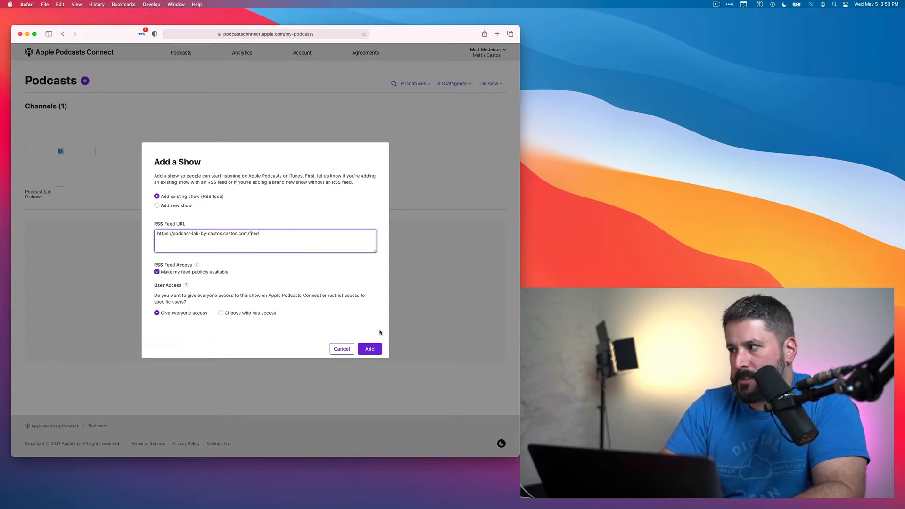
{"action": "left_click", "coordinate": [370, 349]}
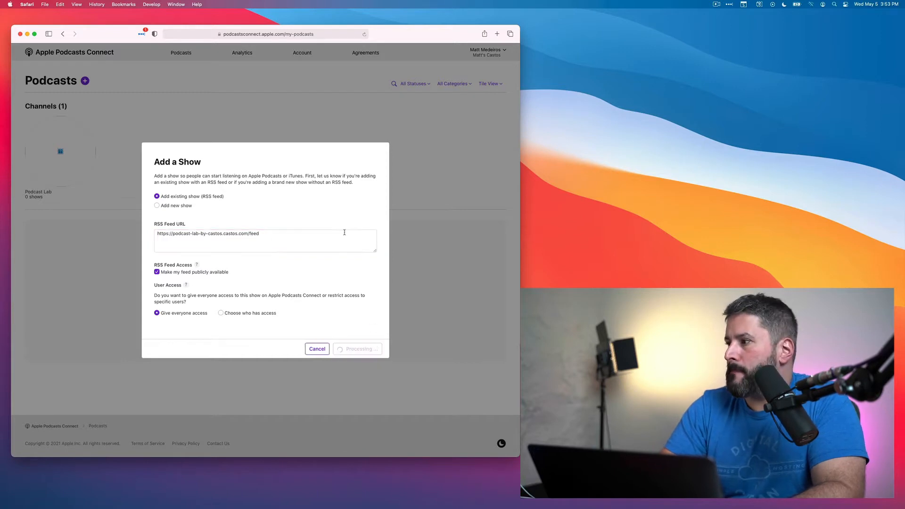
{"action": "left_click", "coordinate": [356, 348]}
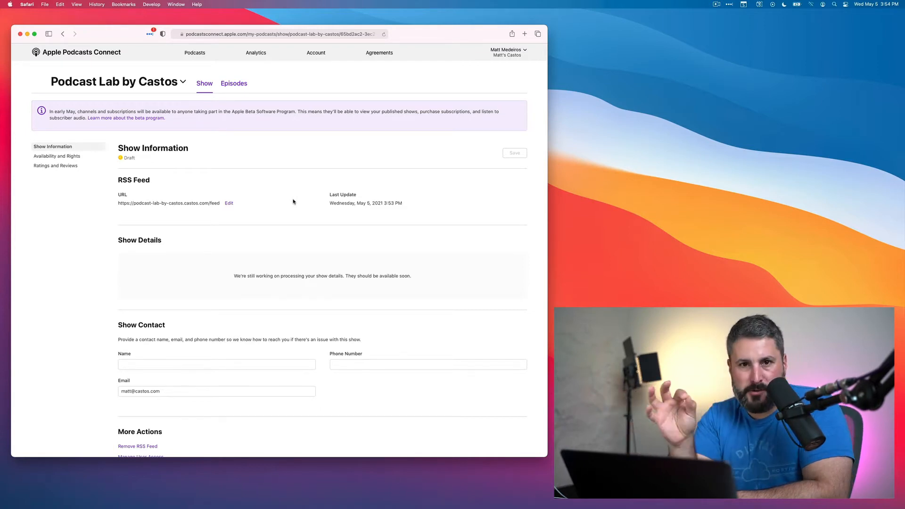
{"action": "mouse_move", "coordinate": [230, 253]}
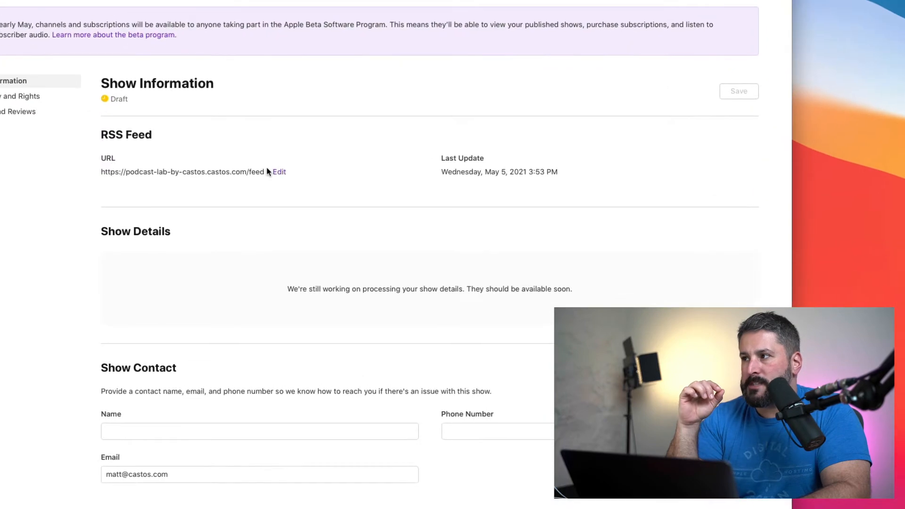
{"action": "mouse_move", "coordinate": [276, 182]}
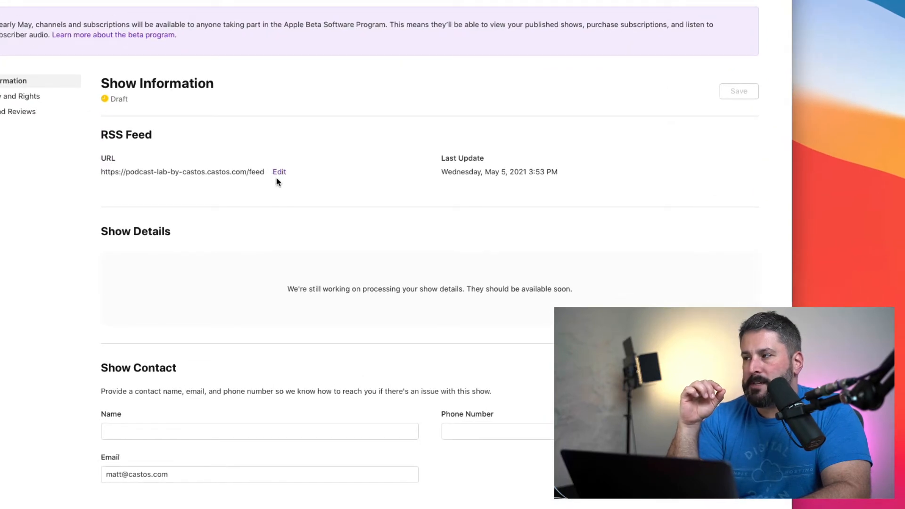
{"action": "left_click", "coordinate": [279, 172]}
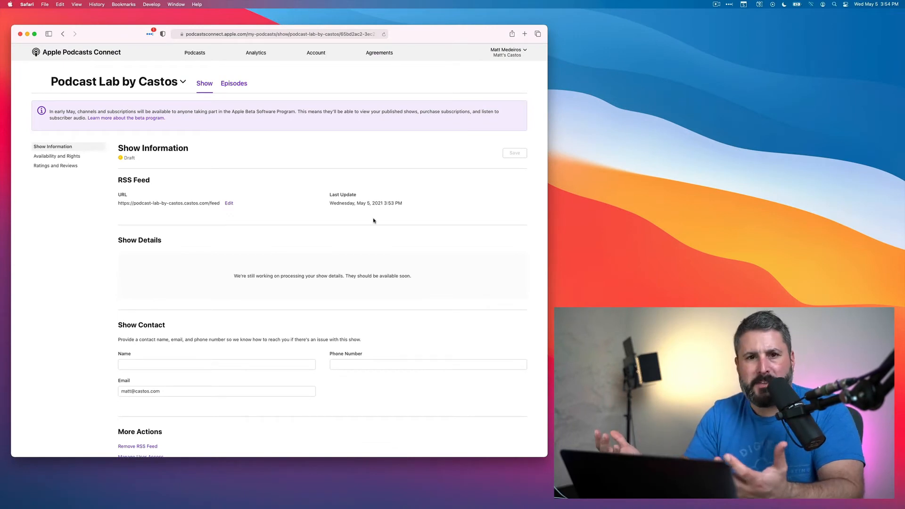
Enter 'Matt' as the show contact's name under Show Contact
{"action": "scroll", "scroll_direction": "down", "scroll_amount": 3}
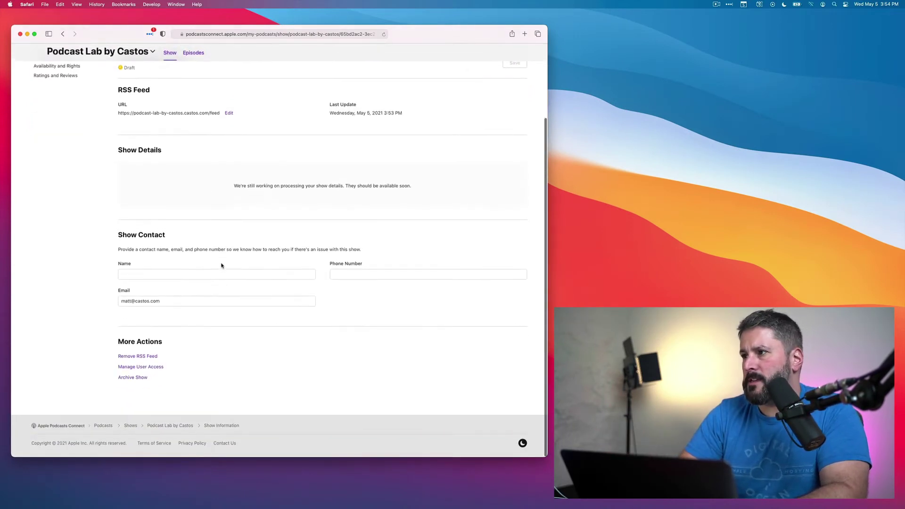
{"action": "left_click", "coordinate": [217, 274]}
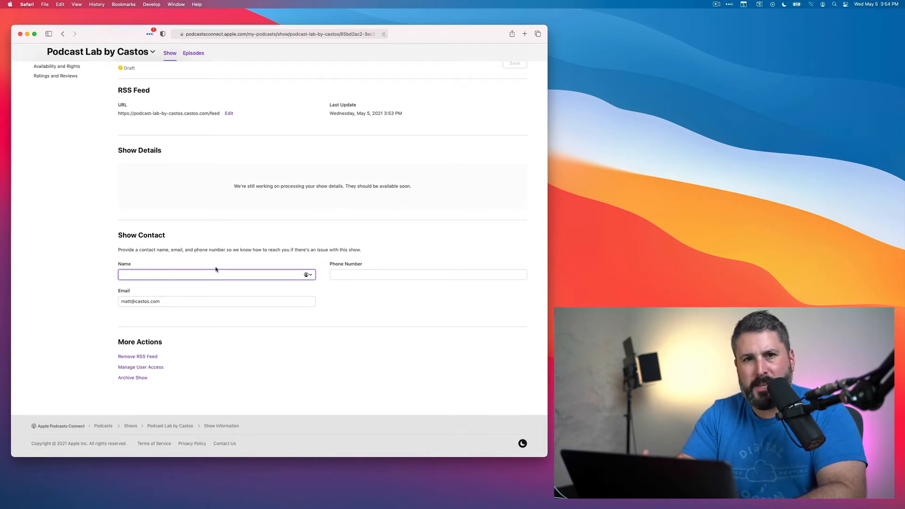
{"action": "type", "text": "Matt Medeiros"}
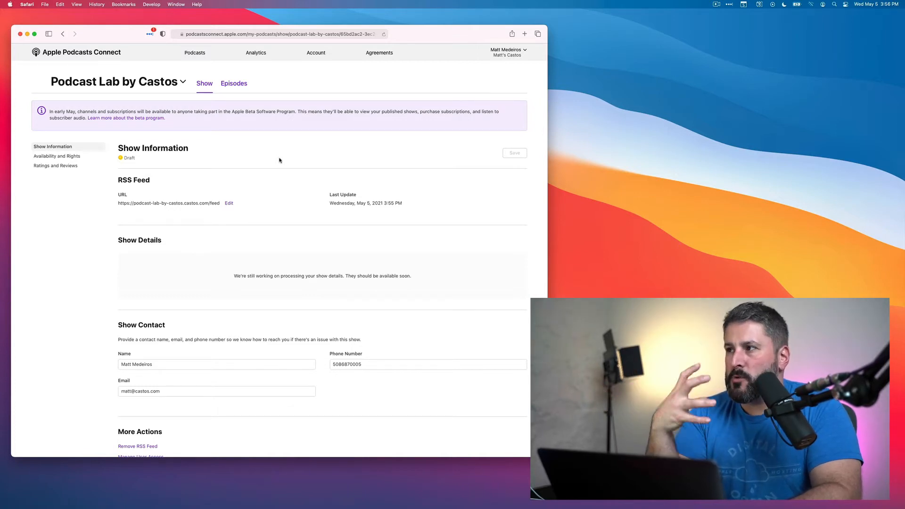
{"action": "mouse_move", "coordinate": [184, 140]}
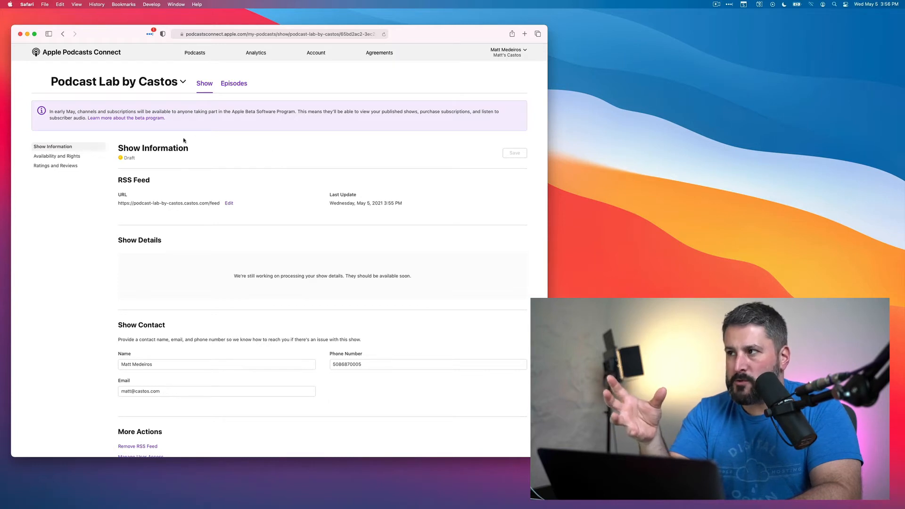
{"action": "mouse_move", "coordinate": [290, 163]}
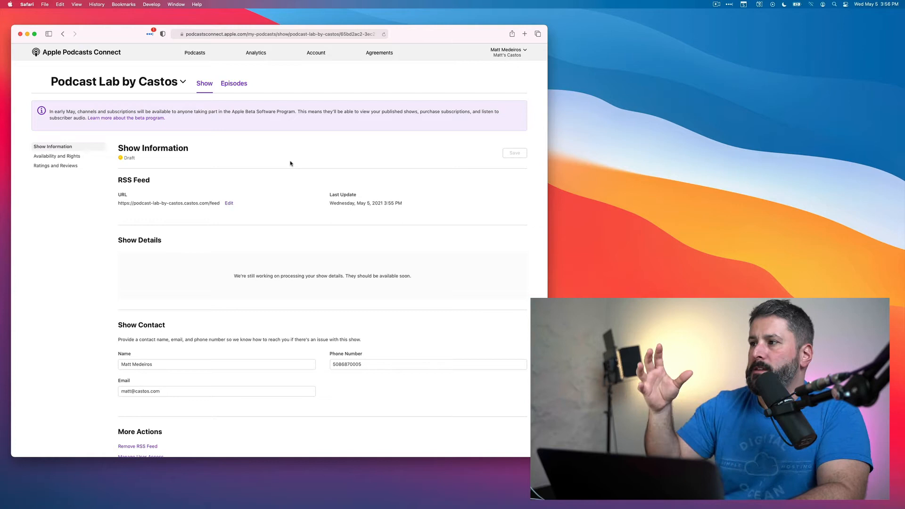
{"action": "mouse_move", "coordinate": [146, 163]}
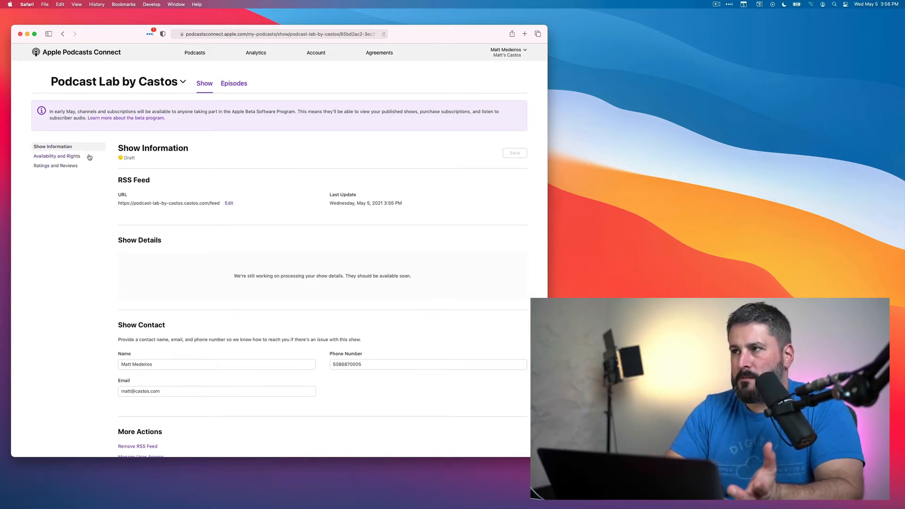
Save availability in all countries, no third-party content, release as soon as published
{"action": "left_click", "coordinate": [57, 155]}
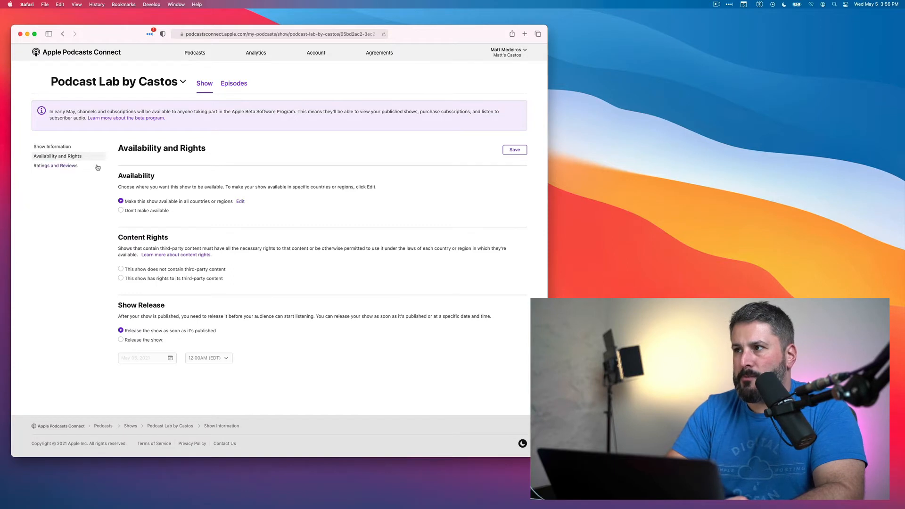
{"action": "mouse_move", "coordinate": [200, 211]}
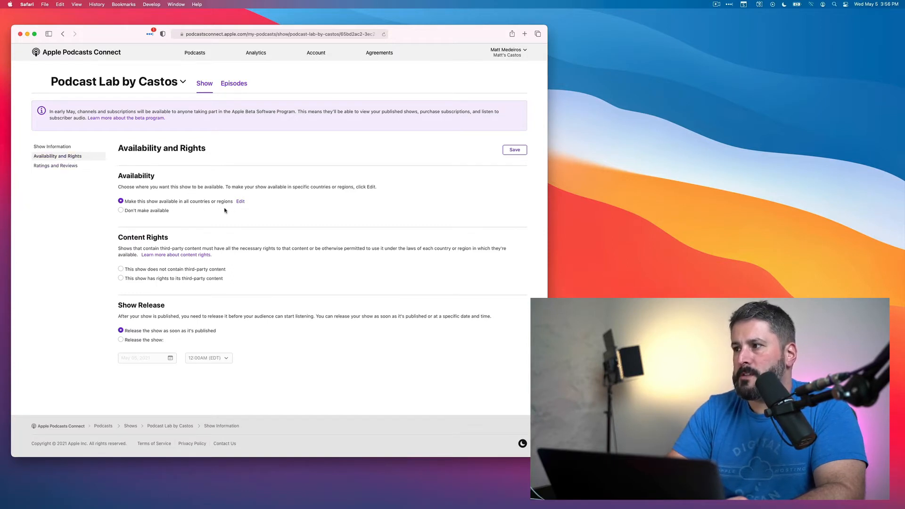
{"action": "mouse_move", "coordinate": [114, 240]}
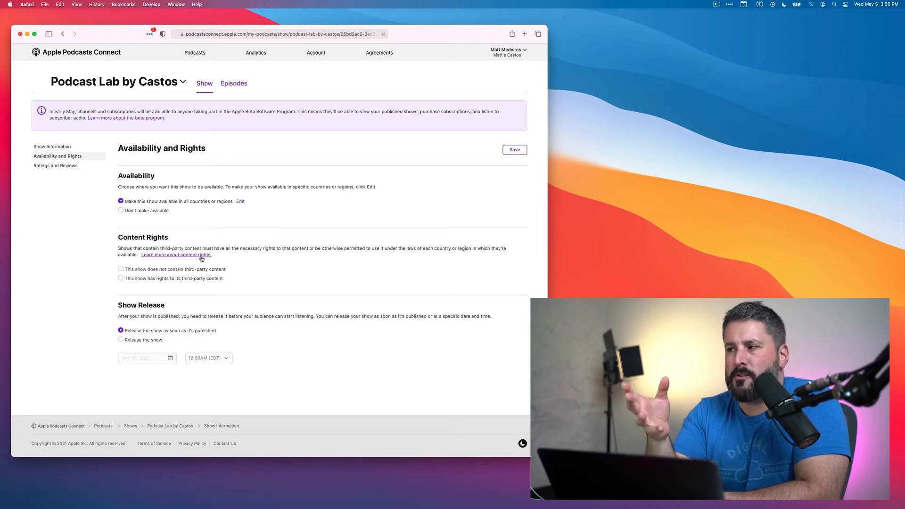
{"action": "left_click", "coordinate": [120, 269]}
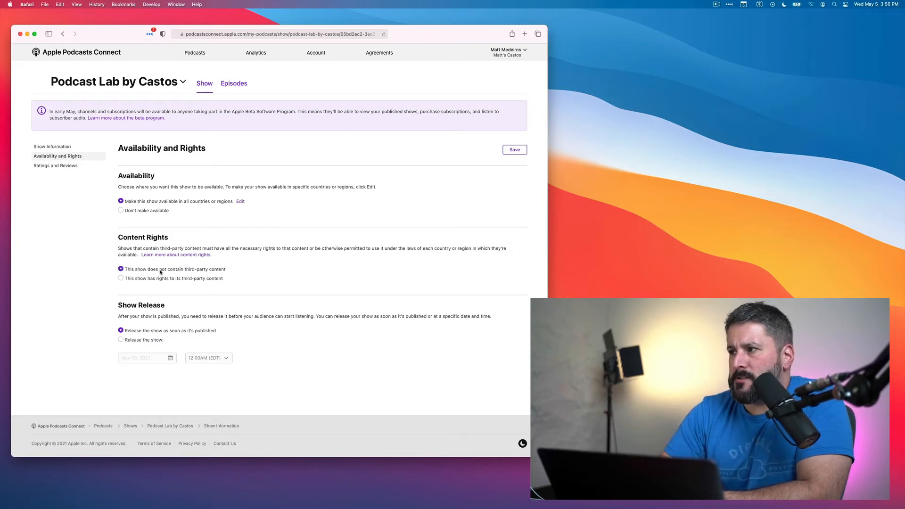
{"action": "mouse_move", "coordinate": [163, 322]}
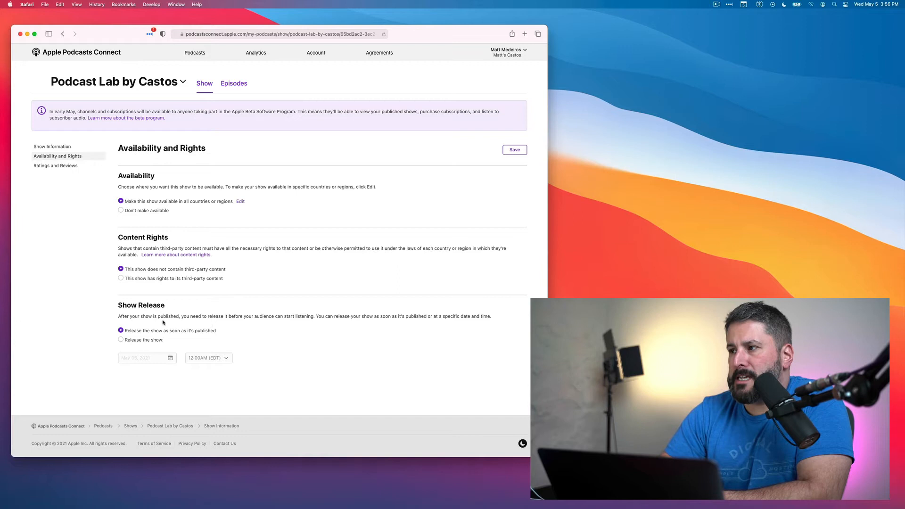
{"action": "mouse_move", "coordinate": [171, 340]}
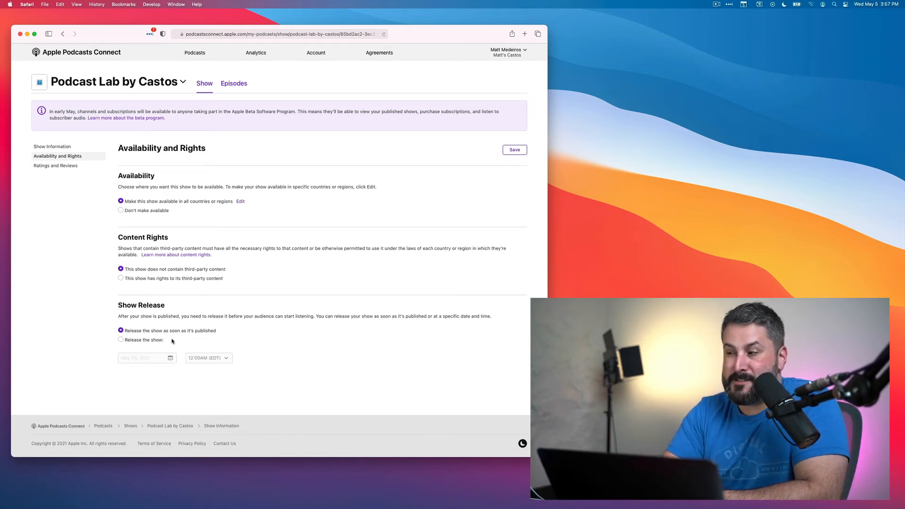
{"action": "mouse_move", "coordinate": [170, 337]}
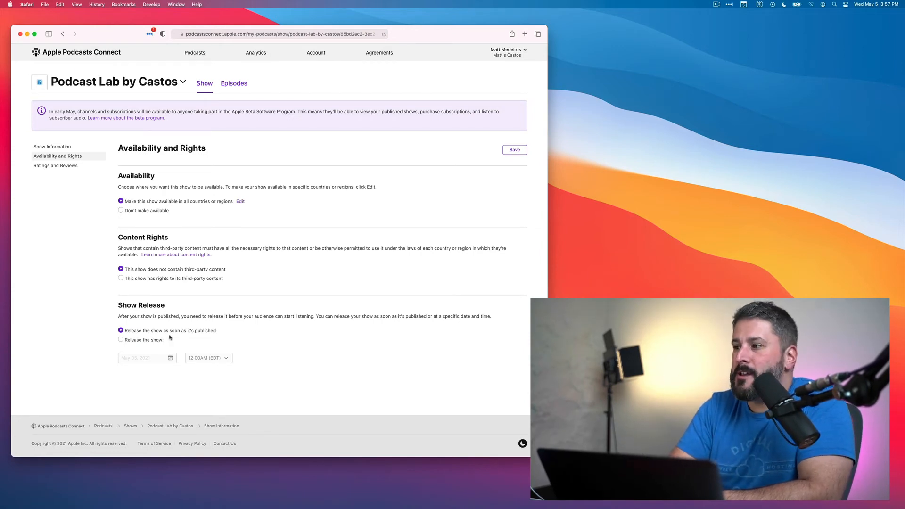
{"action": "mouse_move", "coordinate": [239, 338]}
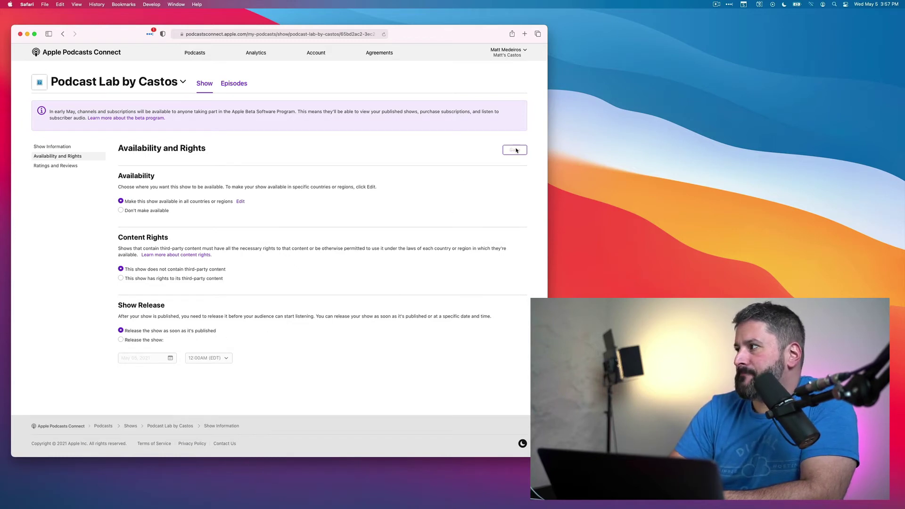
{"action": "left_click", "coordinate": [52, 146]}
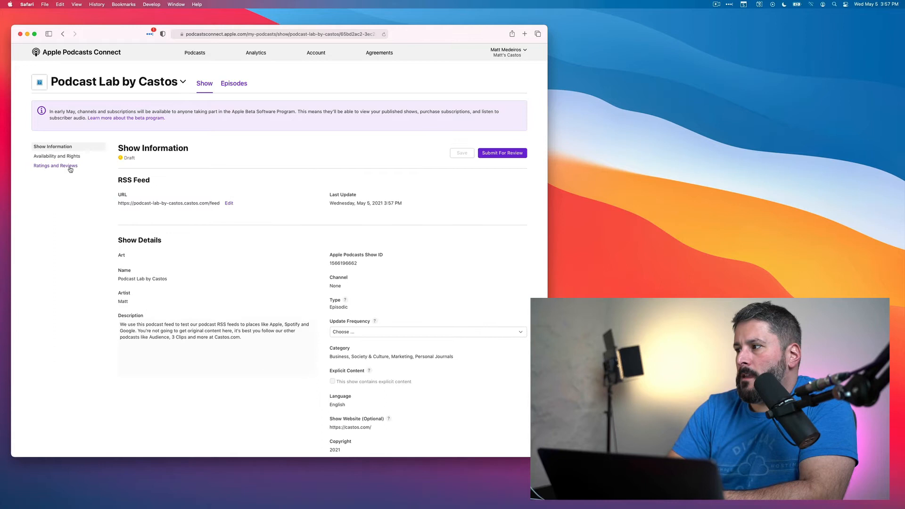
View the show's Ratings and Reviews page
{"action": "left_click", "coordinate": [54, 166]}
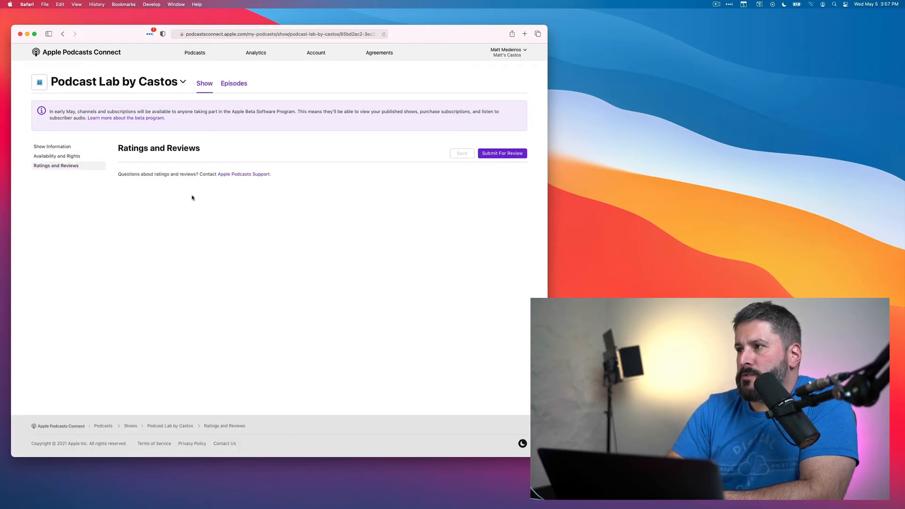
{"action": "mouse_move", "coordinate": [178, 196]}
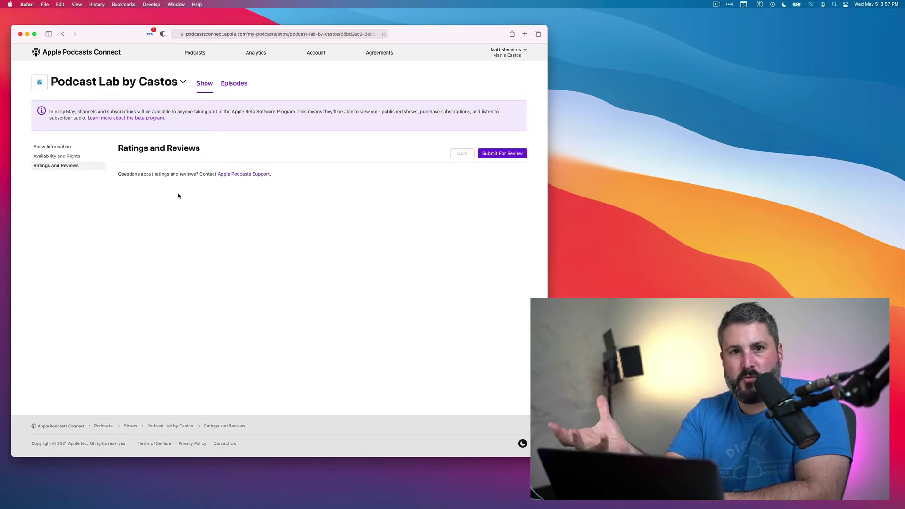
{"action": "mouse_move", "coordinate": [71, 155]}
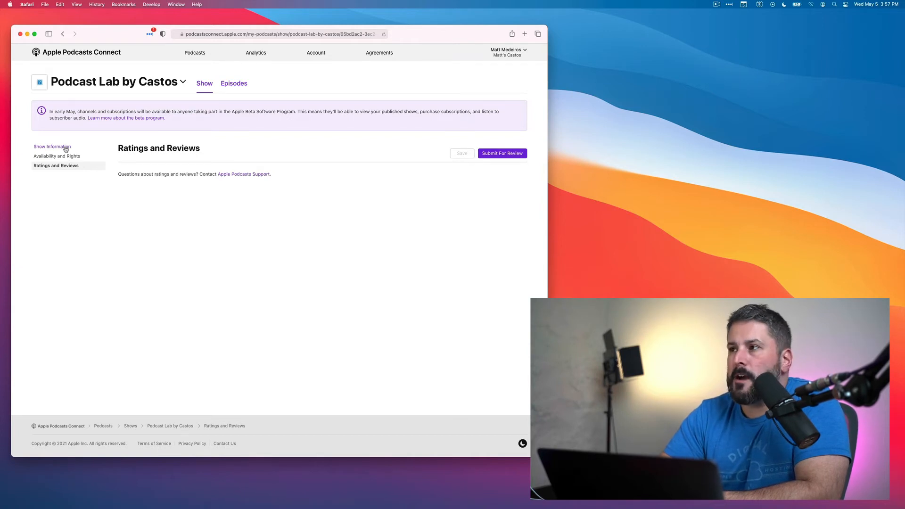
On Show Information, set Update Frequency to No Set Schedule
{"action": "left_click", "coordinate": [52, 146]}
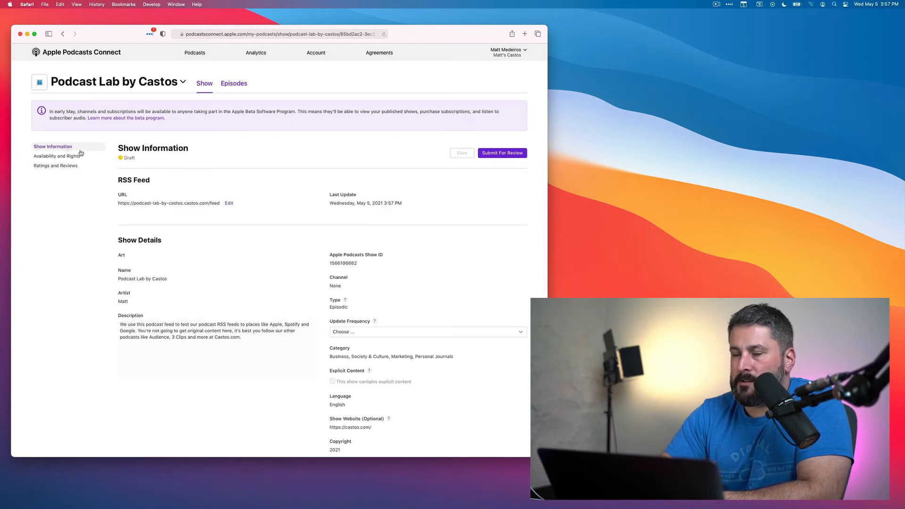
{"action": "mouse_move", "coordinate": [253, 297]}
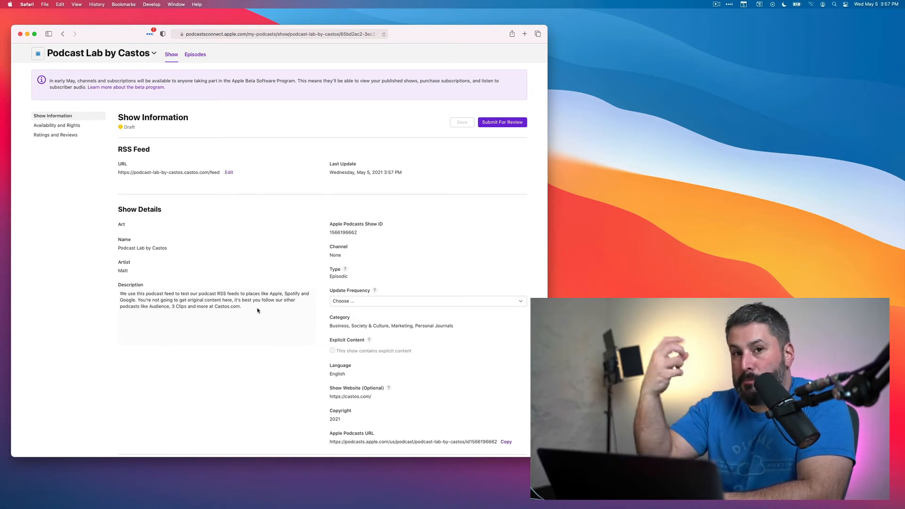
{"action": "scroll", "scroll_direction": "down", "scroll_amount": 3}
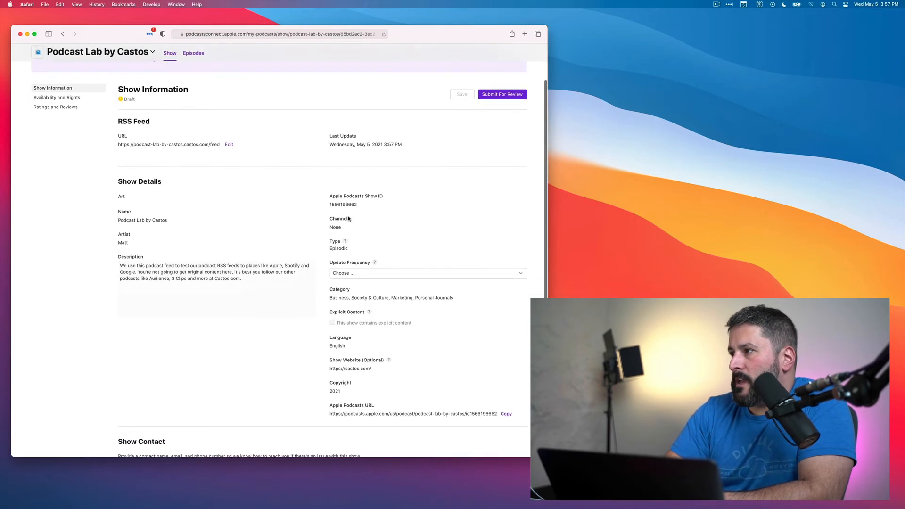
{"action": "mouse_move", "coordinate": [351, 233]}
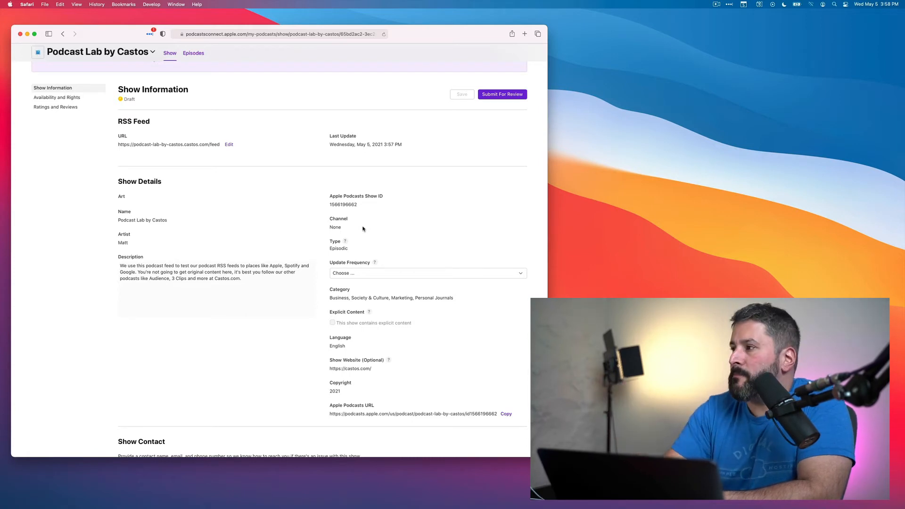
{"action": "left_click", "coordinate": [427, 273]}
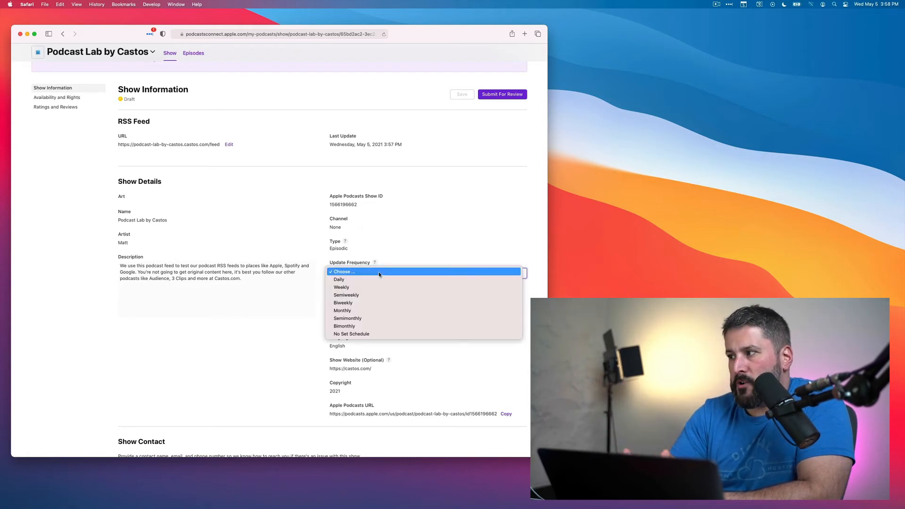
{"action": "mouse_move", "coordinate": [351, 334]}
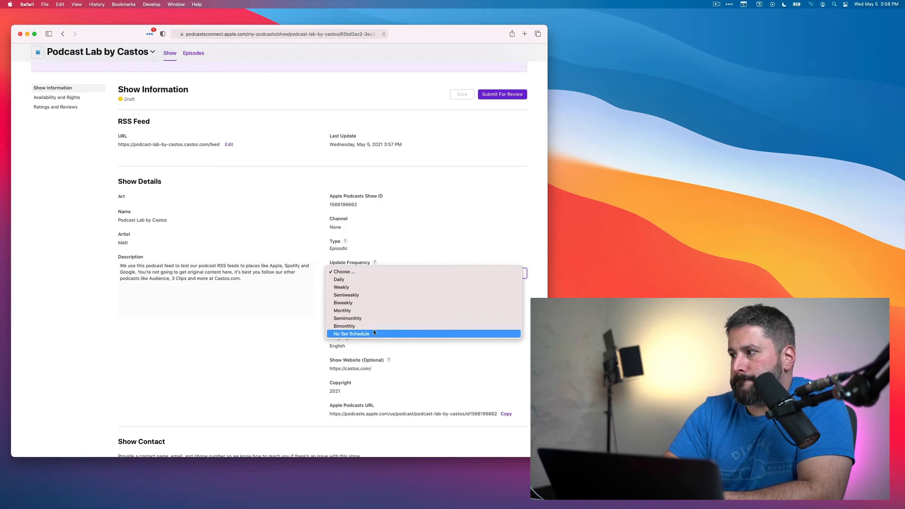
{"action": "left_click", "coordinate": [351, 333]}
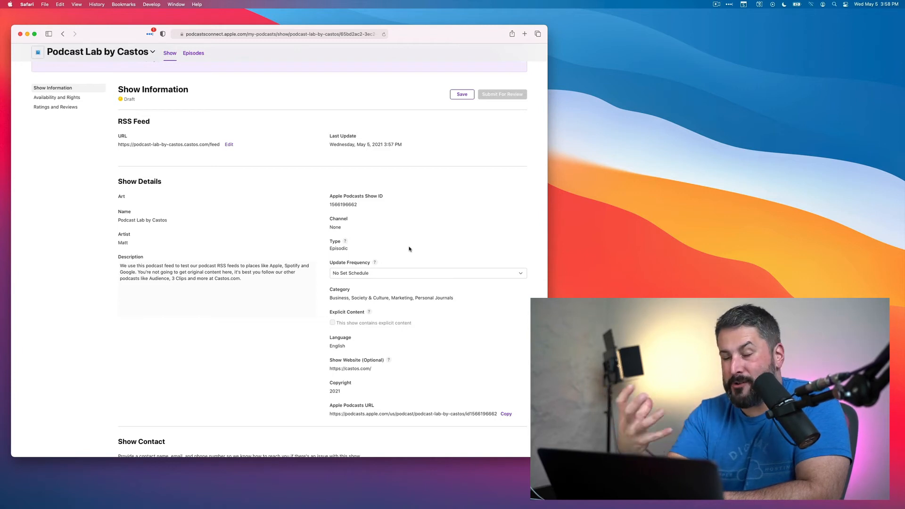
{"action": "mouse_move", "coordinate": [404, 260]}
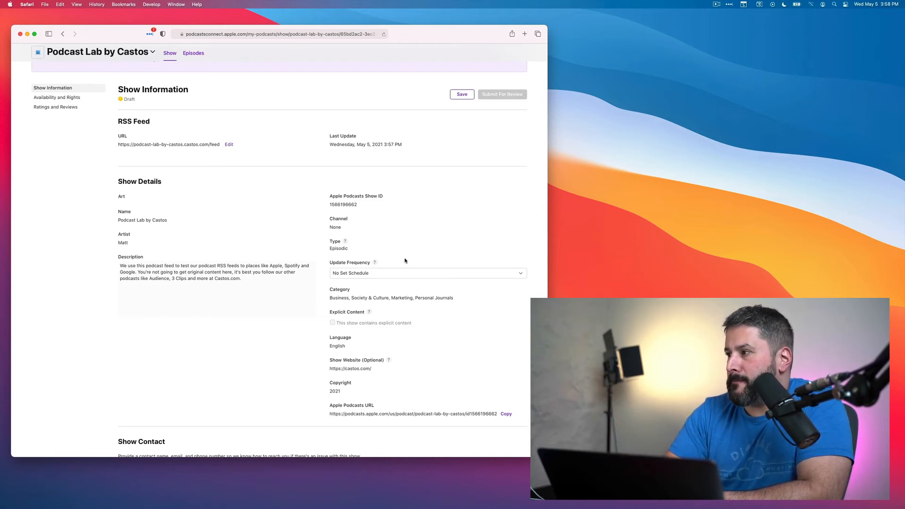
{"action": "mouse_move", "coordinate": [388, 264]}
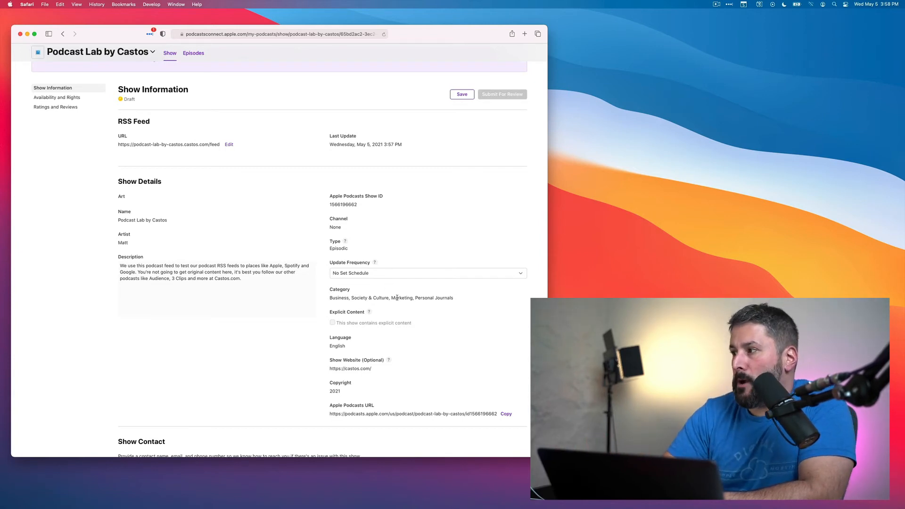
{"action": "mouse_move", "coordinate": [373, 315]}
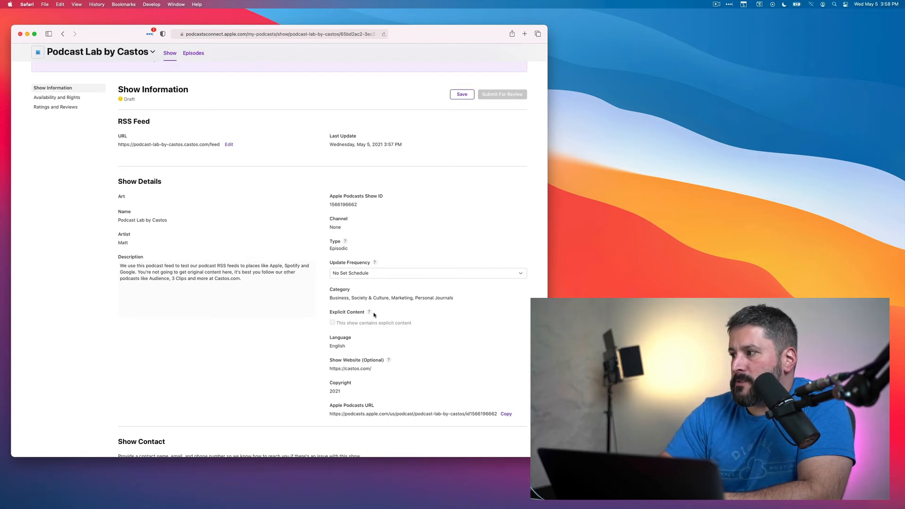
{"action": "scroll", "scroll_direction": "down", "scroll_amount": 3}
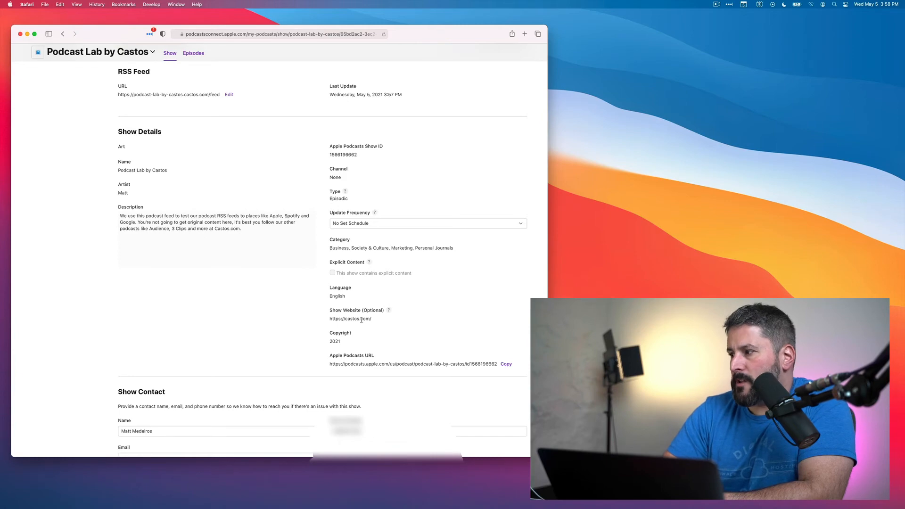
{"action": "scroll", "scroll_direction": "up", "scroll_amount": 3}
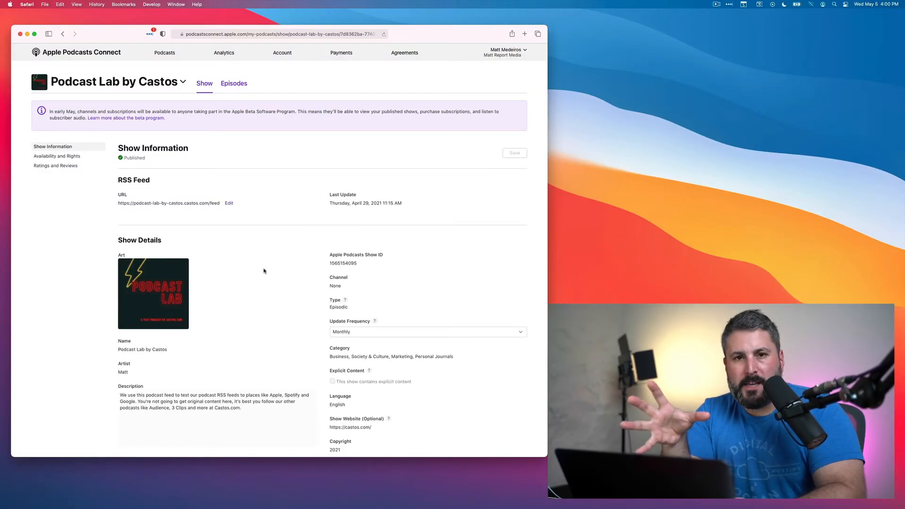
{"action": "mouse_move", "coordinate": [170, 161]}
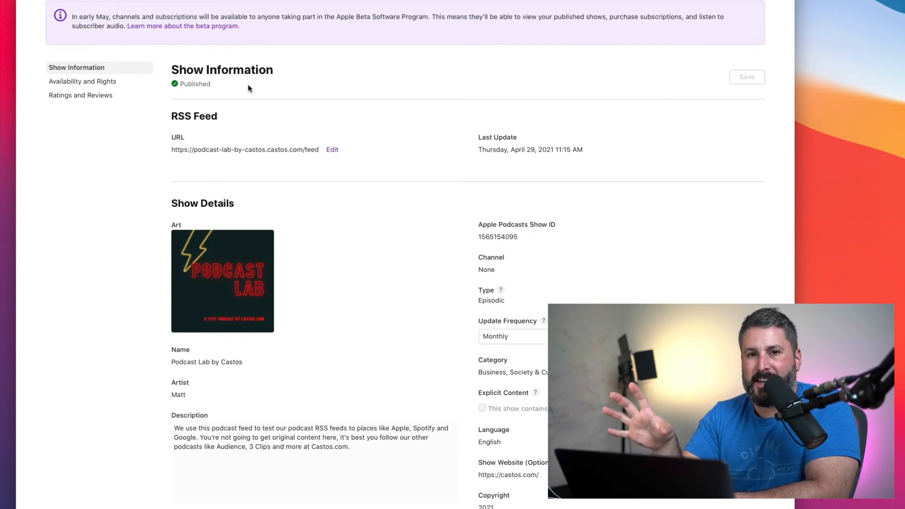
{"action": "mouse_move", "coordinate": [221, 85]}
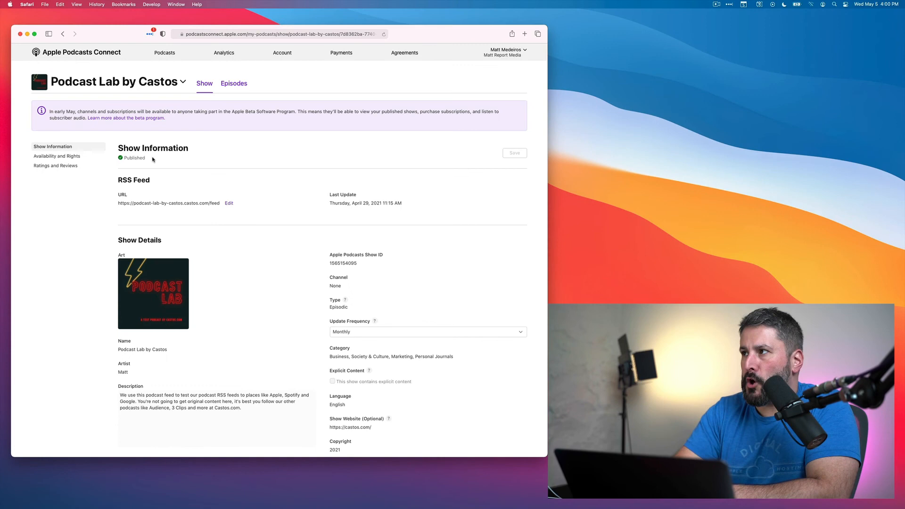
View the show's three published episodes in the Episodes list
{"action": "left_click", "coordinate": [234, 83]}
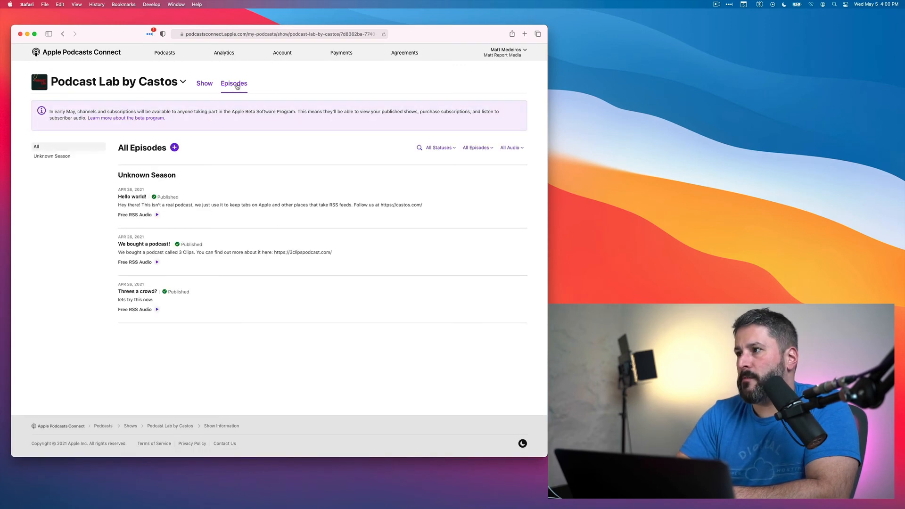
{"action": "mouse_move", "coordinate": [194, 234]}
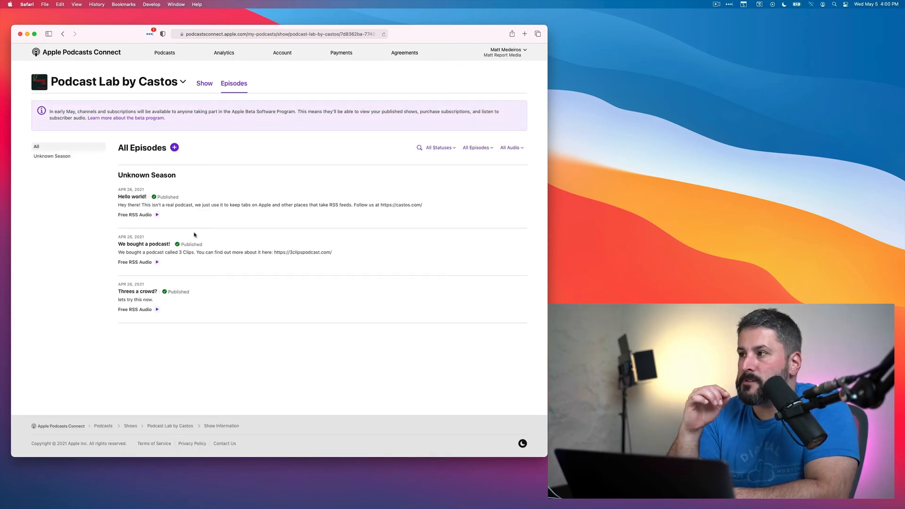